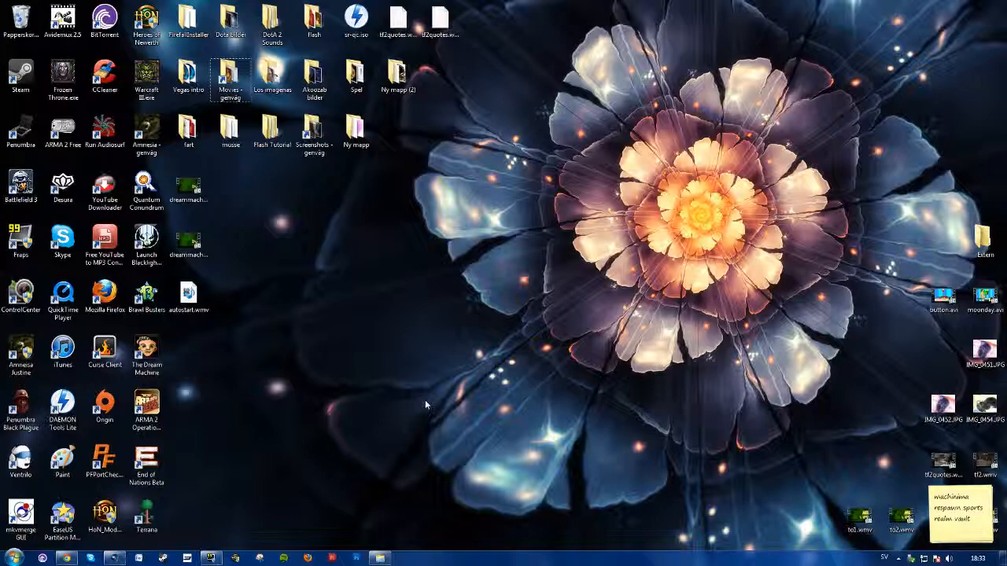
- Launch Fraps from its desktop icon onto the General settings page
{"action": "double_click", "coordinate": [21, 236]}
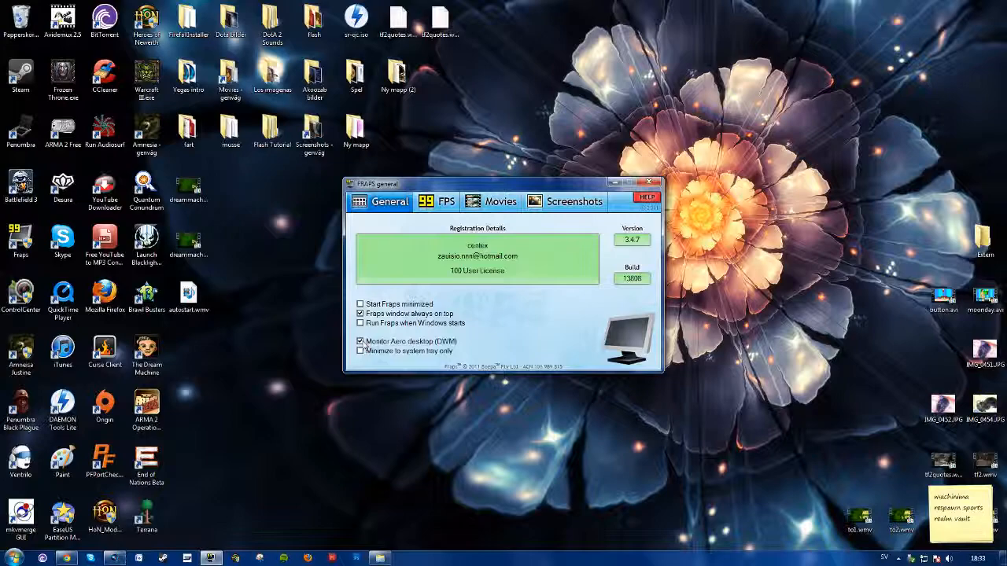
- Set the FPS overlay to Hide overlay, then return to the General settings page
{"action": "left_click", "coordinate": [501, 201]}
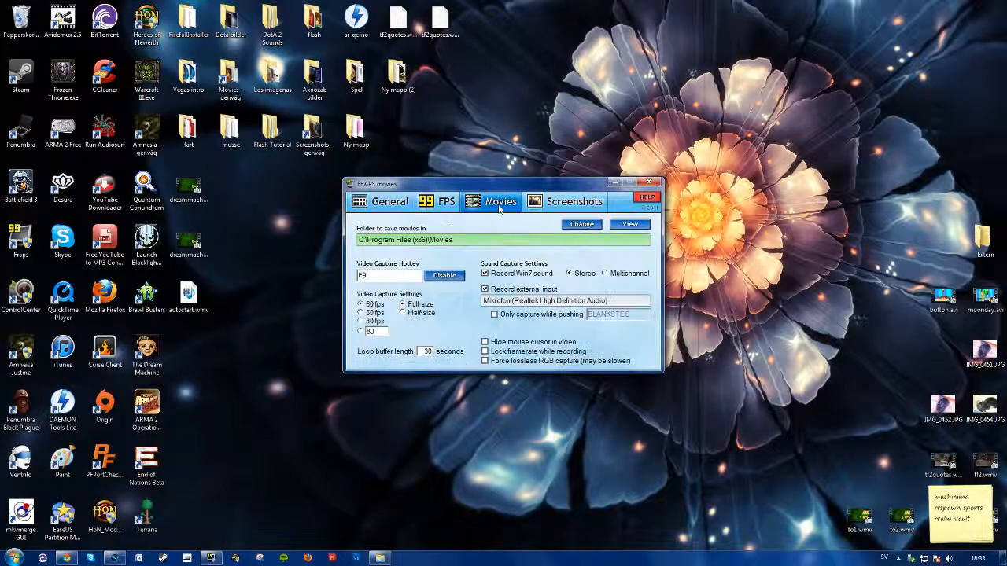
{"action": "left_click", "coordinate": [438, 202]}
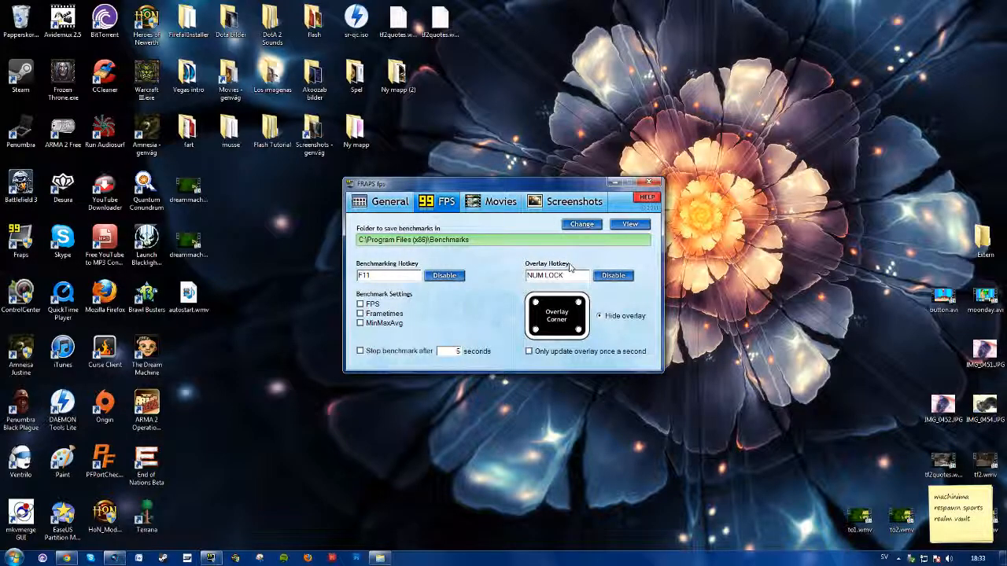
{"action": "mouse_move", "coordinate": [575, 273]}
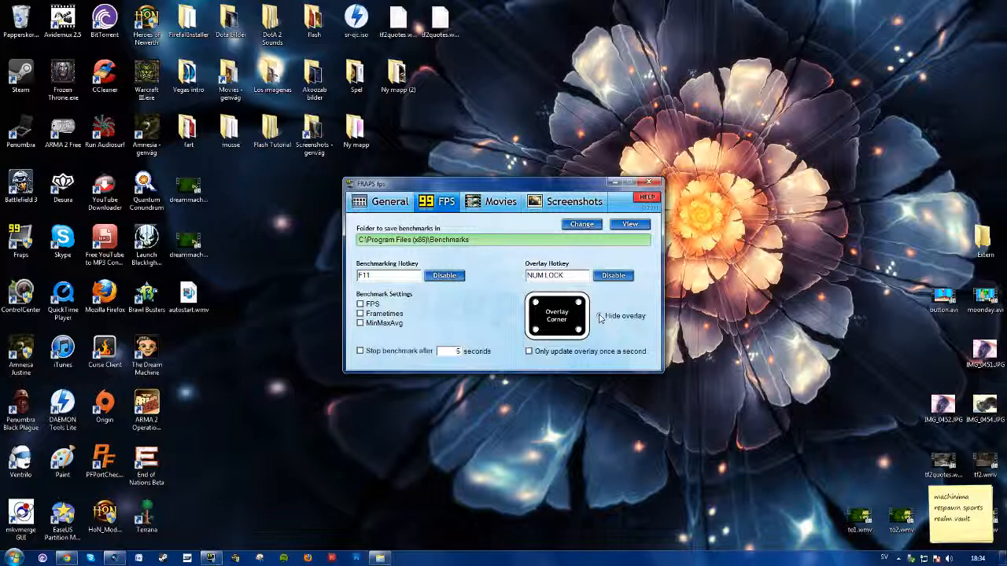
{"action": "left_click", "coordinate": [601, 316]}
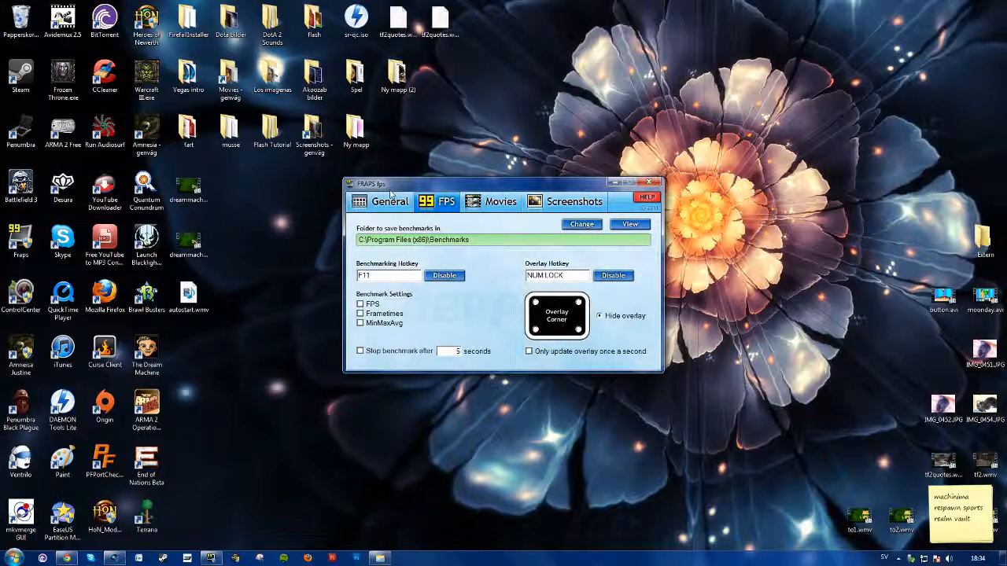
{"action": "left_click", "coordinate": [390, 201]}
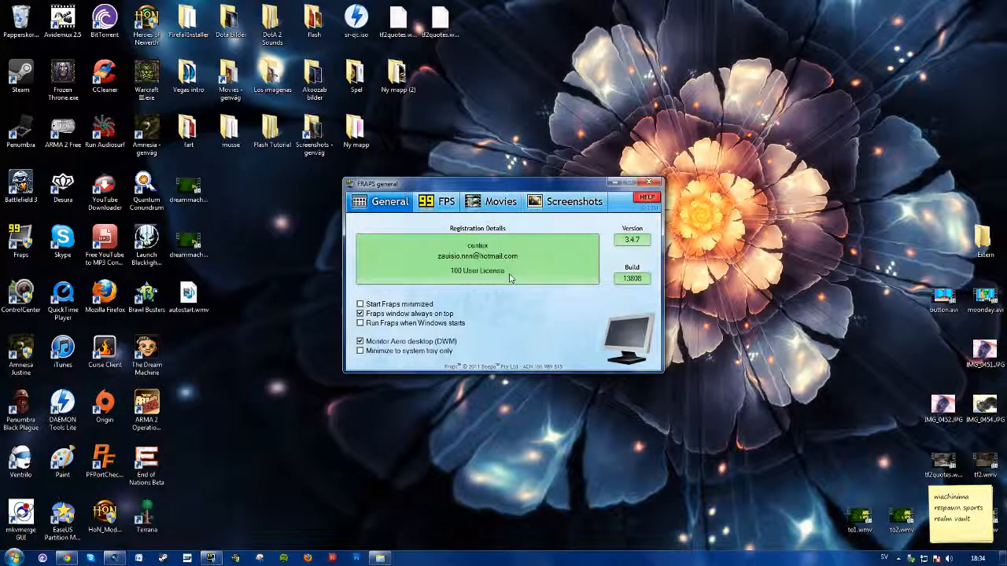